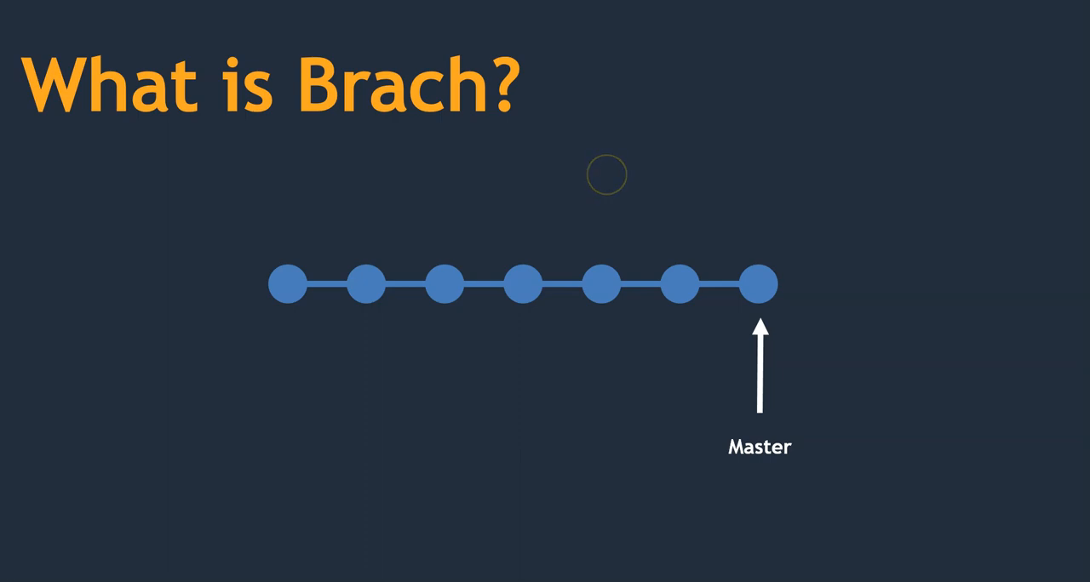
mouse_move(606, 174)
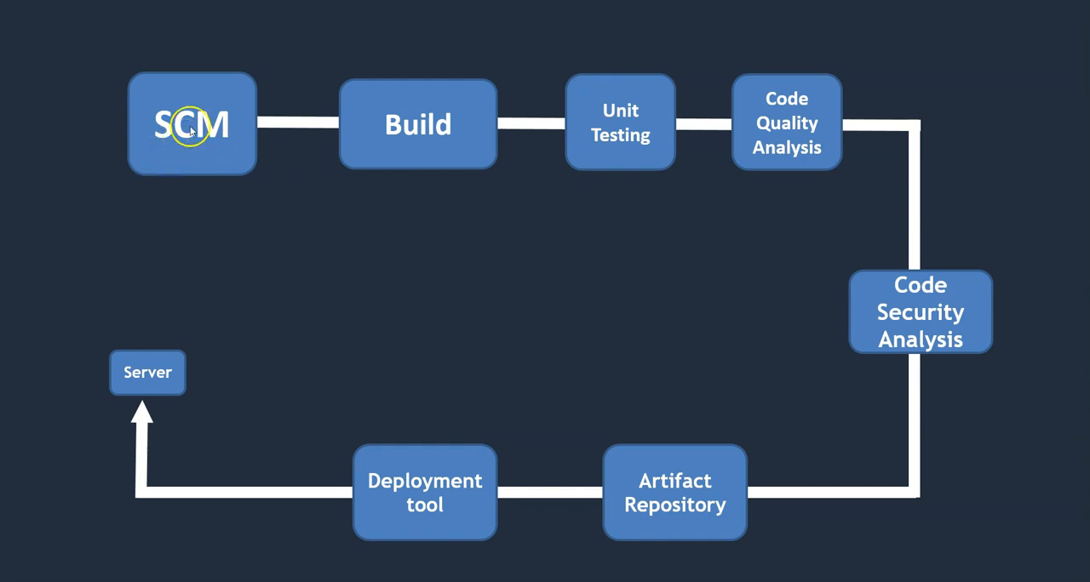
mouse_move(193, 147)
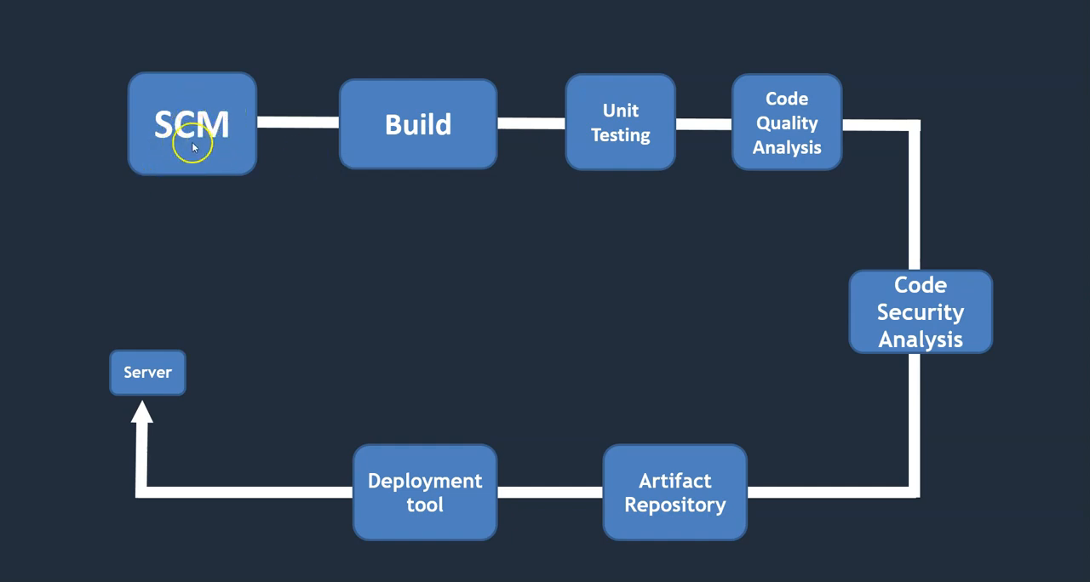
mouse_move(188, 153)
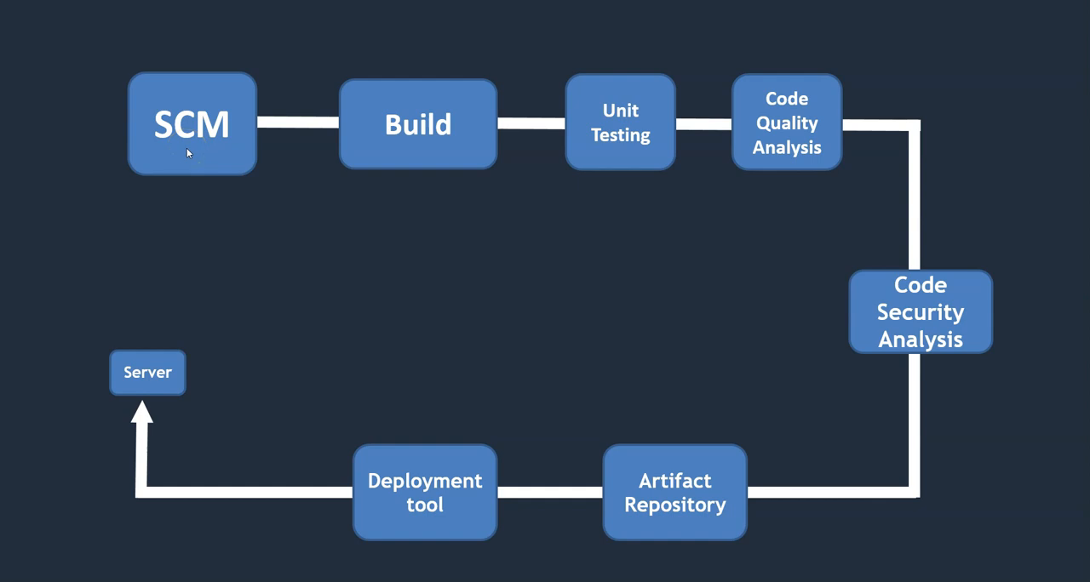
Show the SCM-to-Server pipeline slide with Build, testing, analysis and deployment stages
left_click(189, 142)
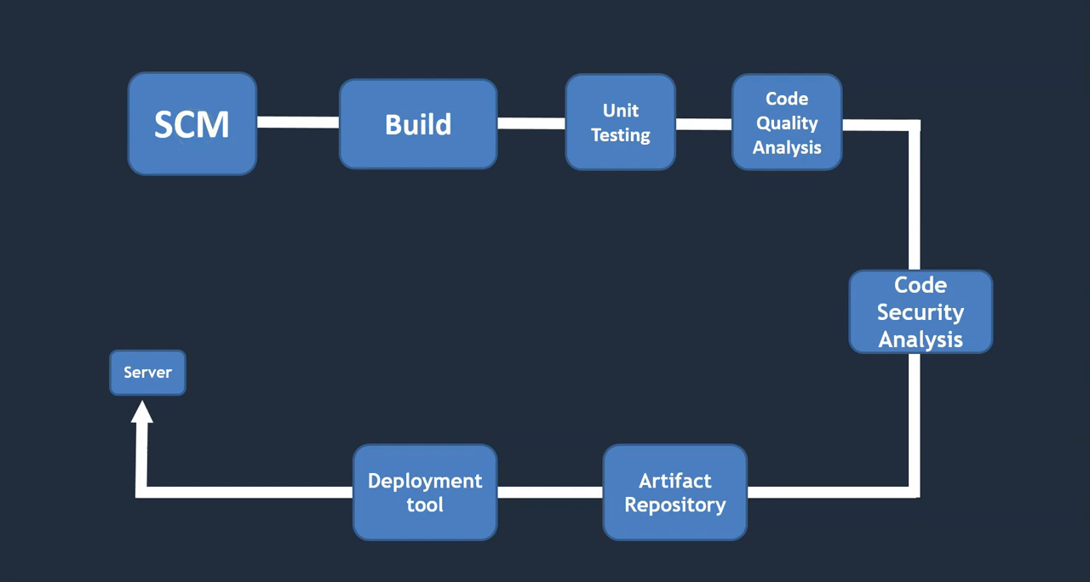
left_click(392, 129)
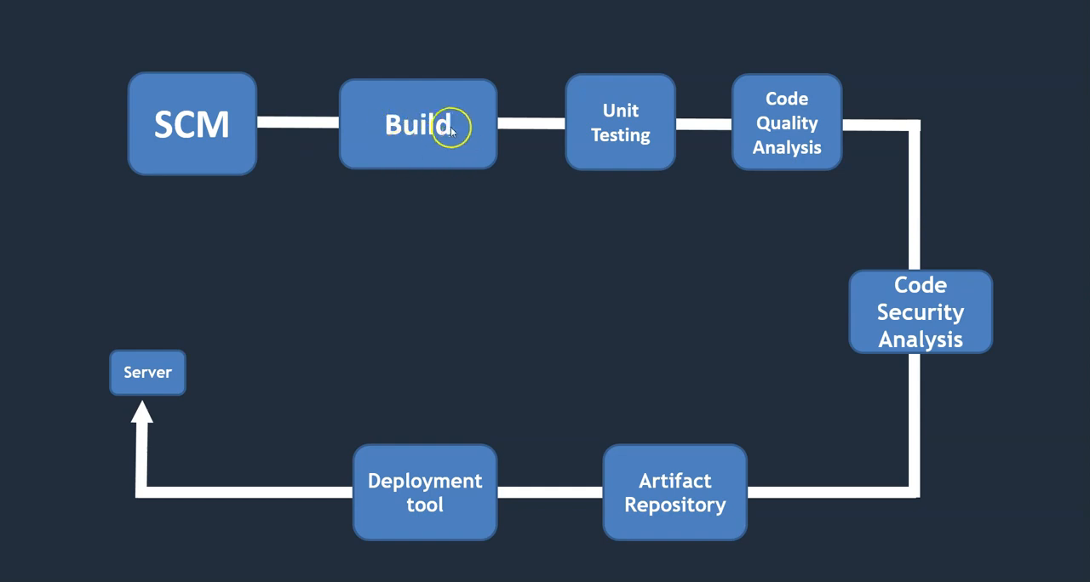
mouse_move(609, 128)
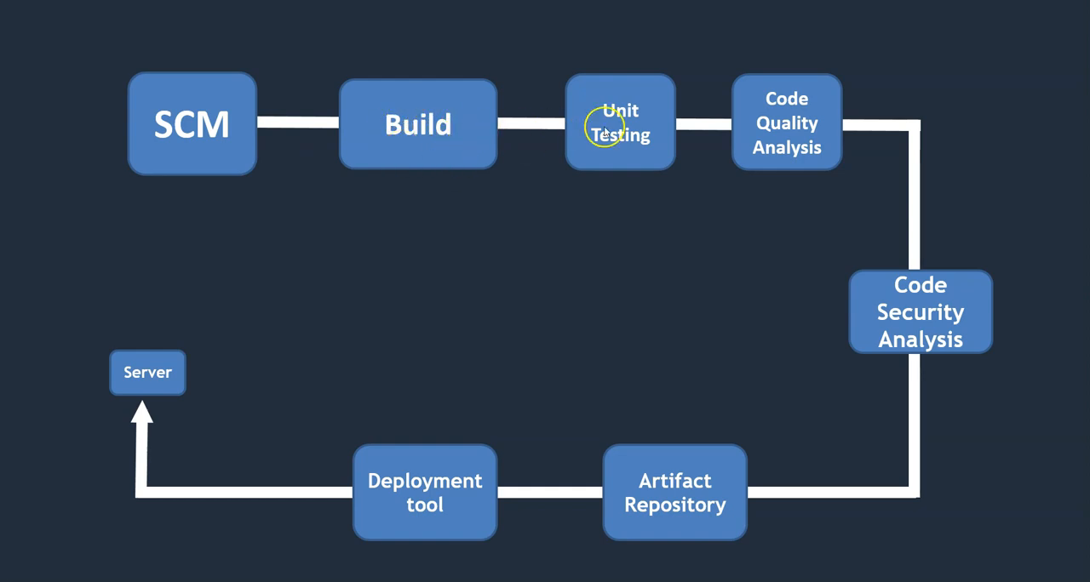
mouse_move(807, 128)
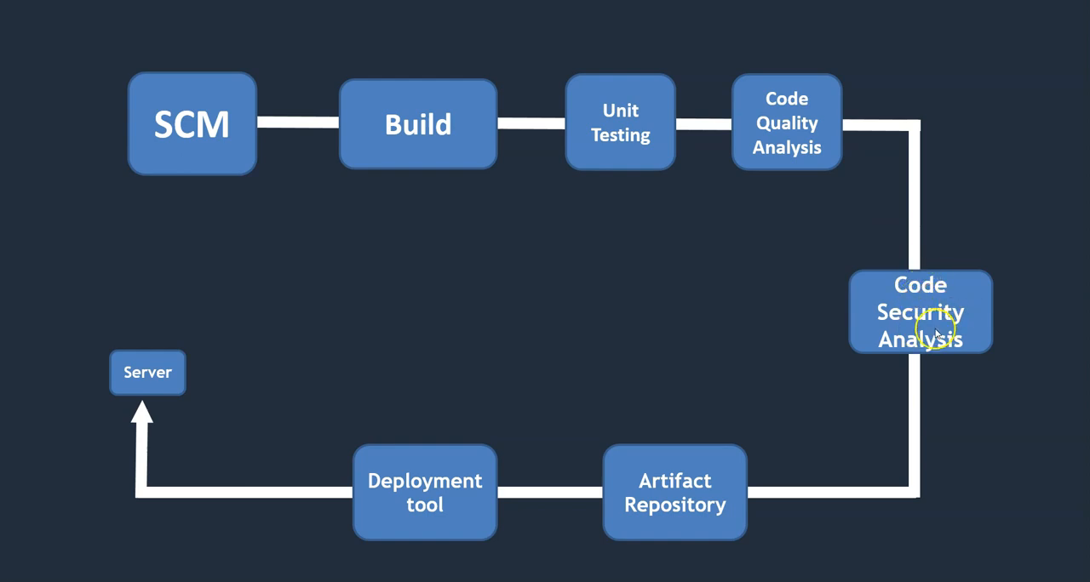
mouse_move(888, 234)
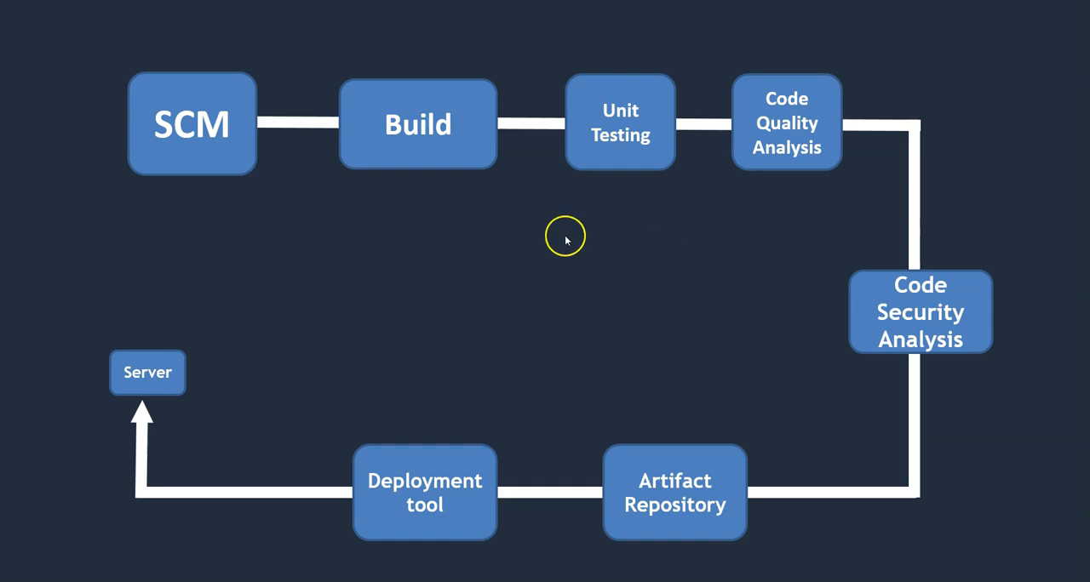
mouse_move(576, 248)
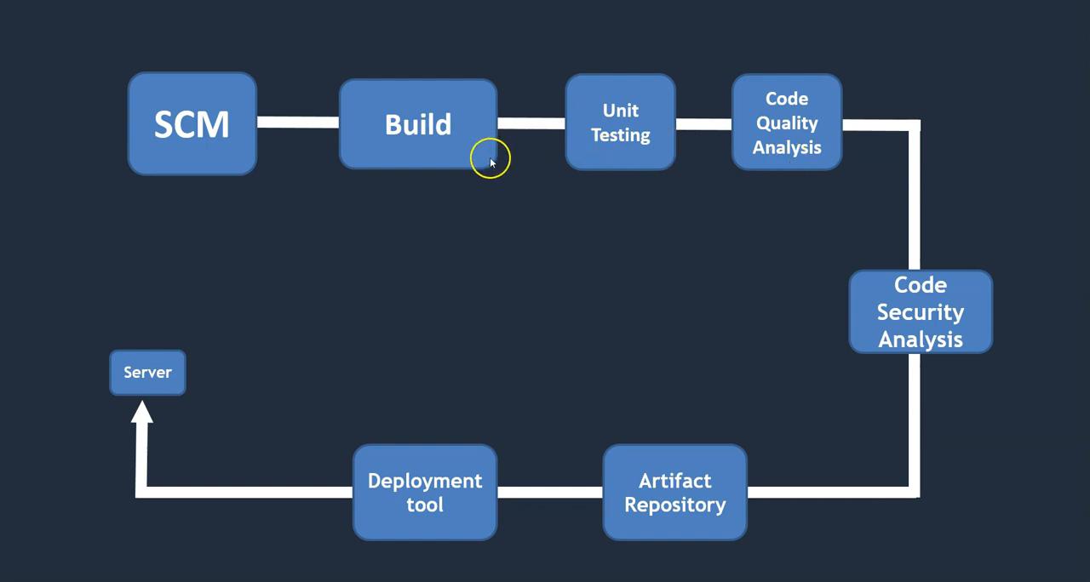
mouse_move(659, 453)
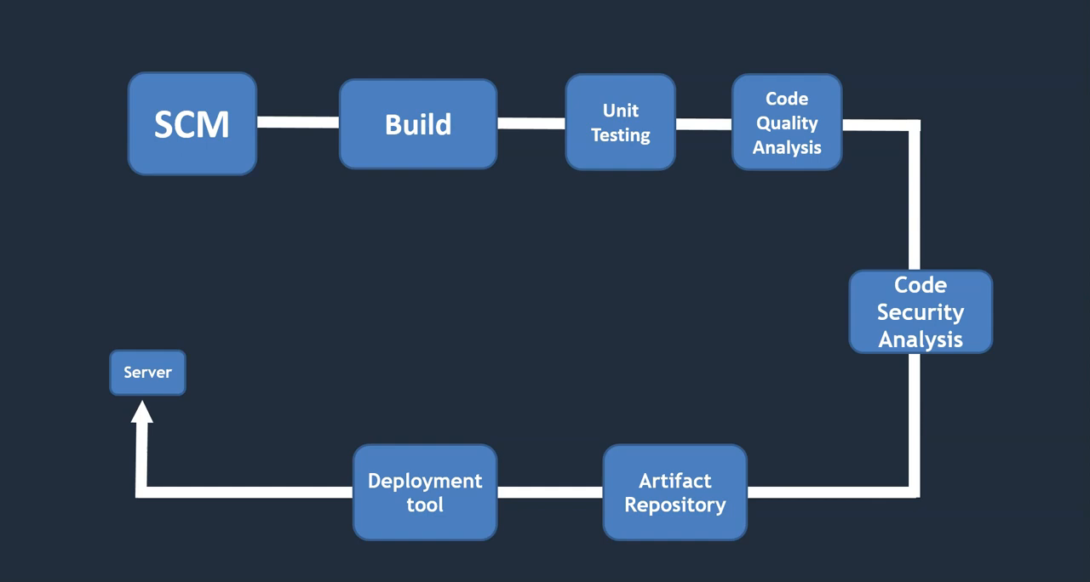
left_click(653, 501)
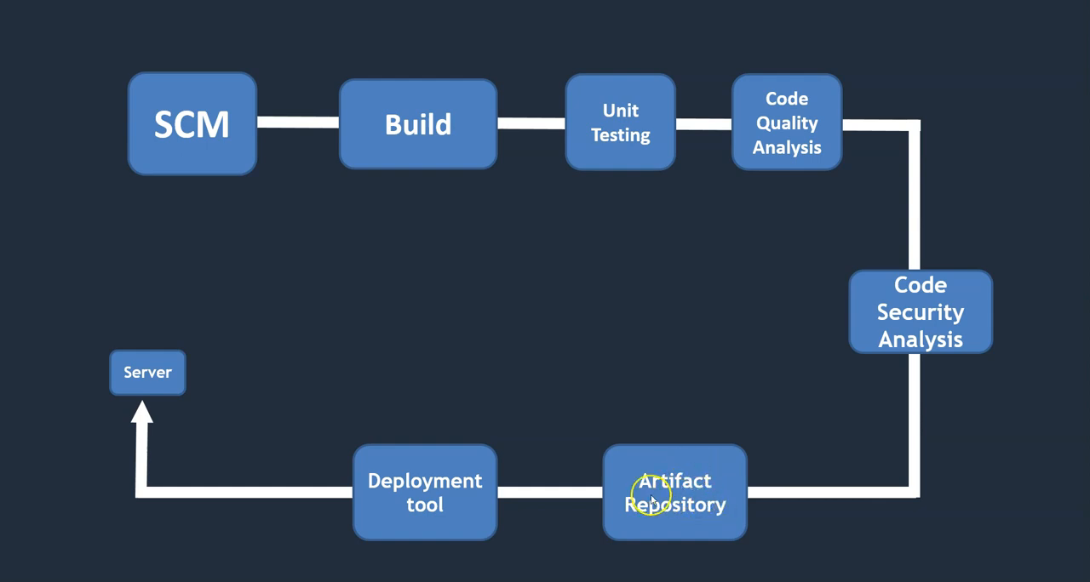
mouse_move(147, 376)
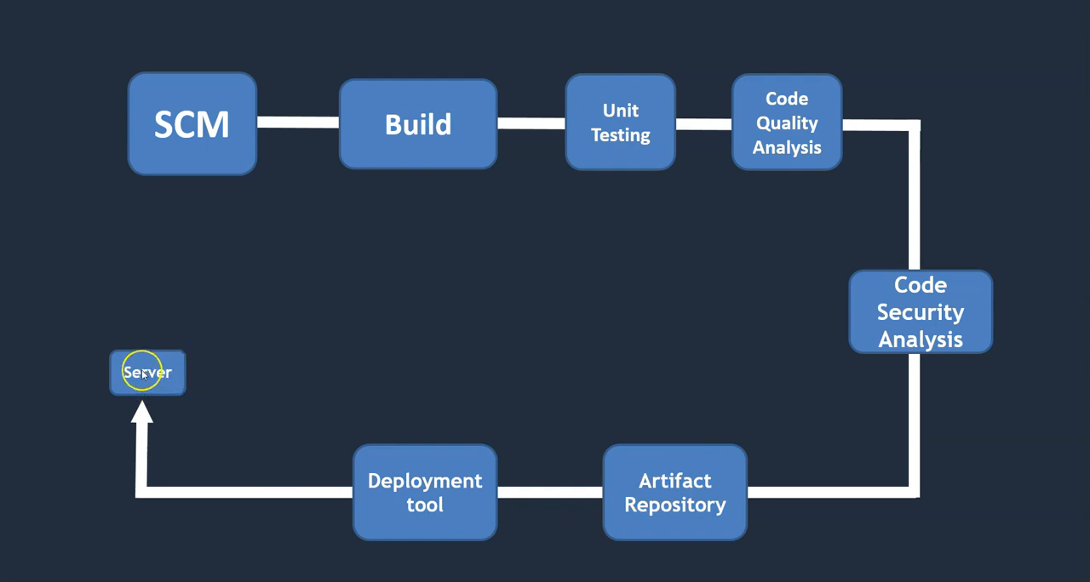
mouse_move(419, 483)
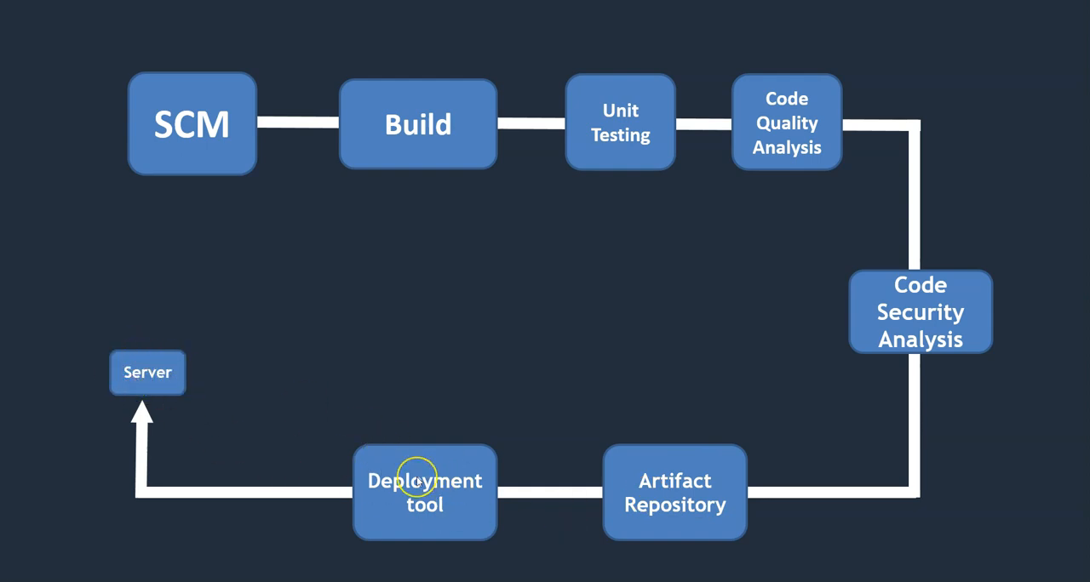
mouse_move(237, 347)
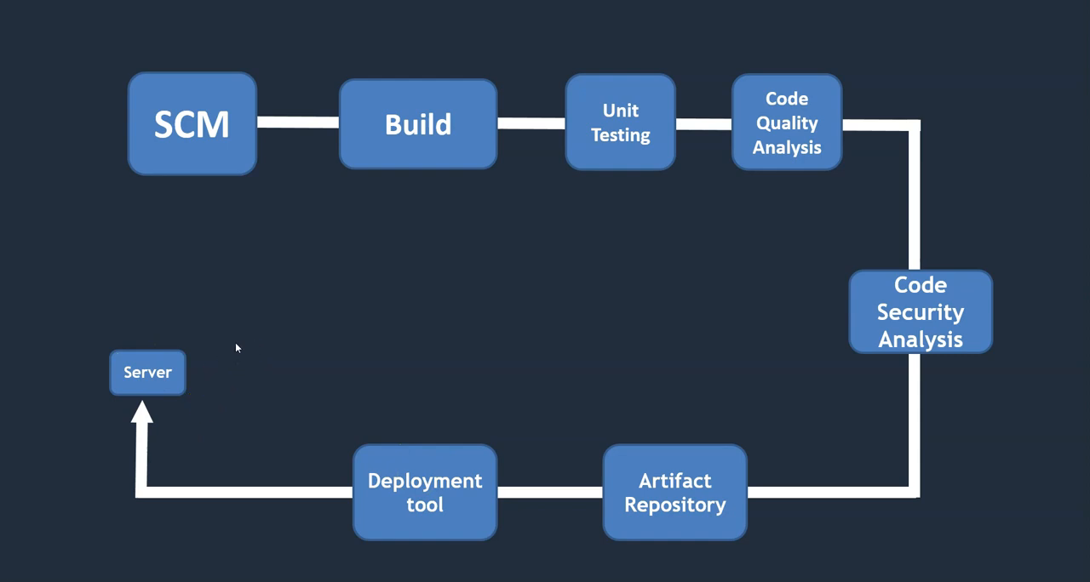
left_click(418, 132)
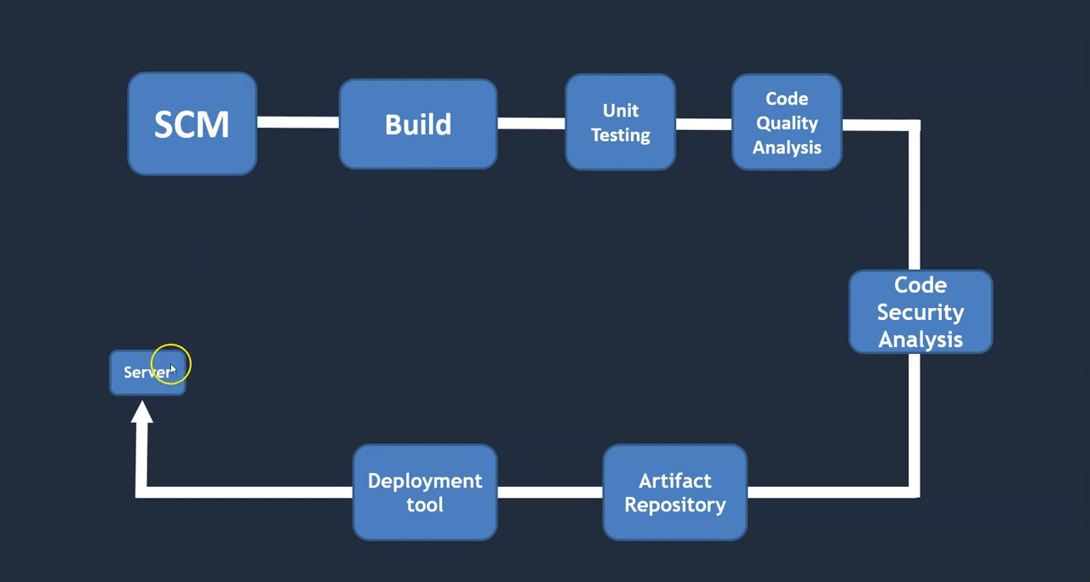
mouse_move(861, 408)
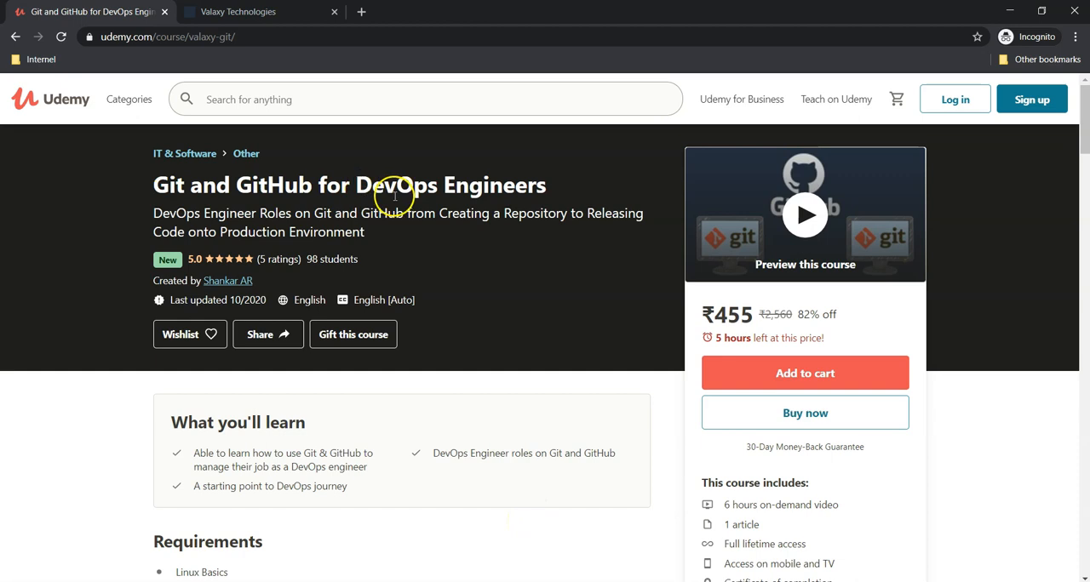
mouse_move(541, 333)
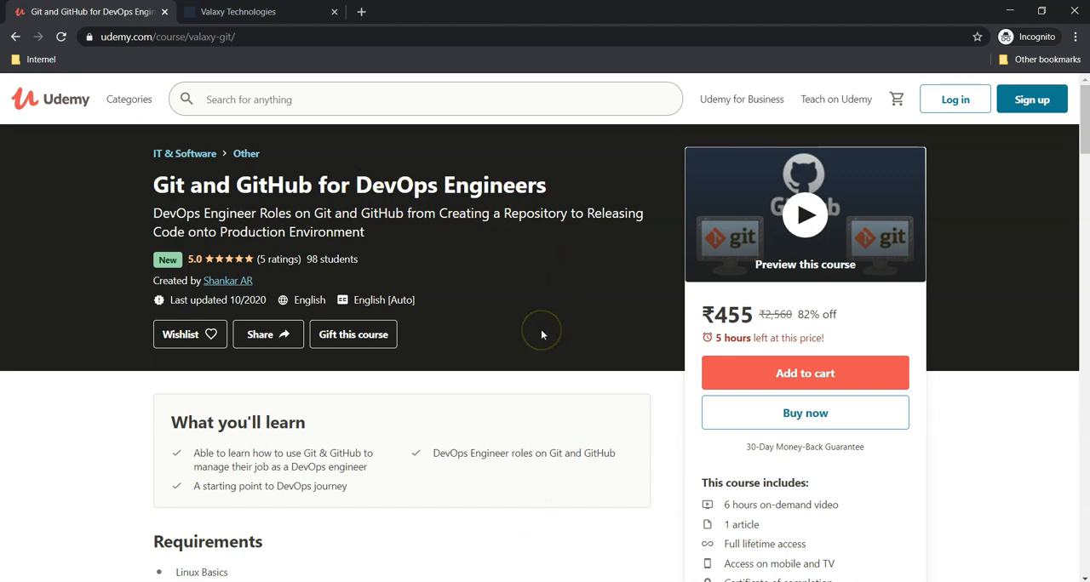
mouse_move(542, 333)
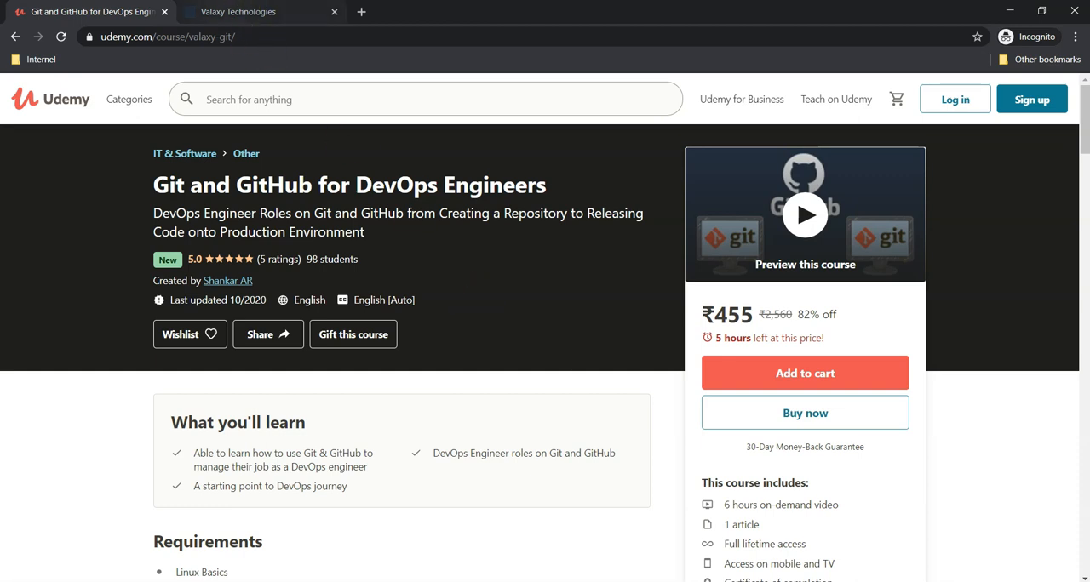
Switch from the Udemy Git and GitHub course to the Valaxy Technologies All products tab
left_click(247, 12)
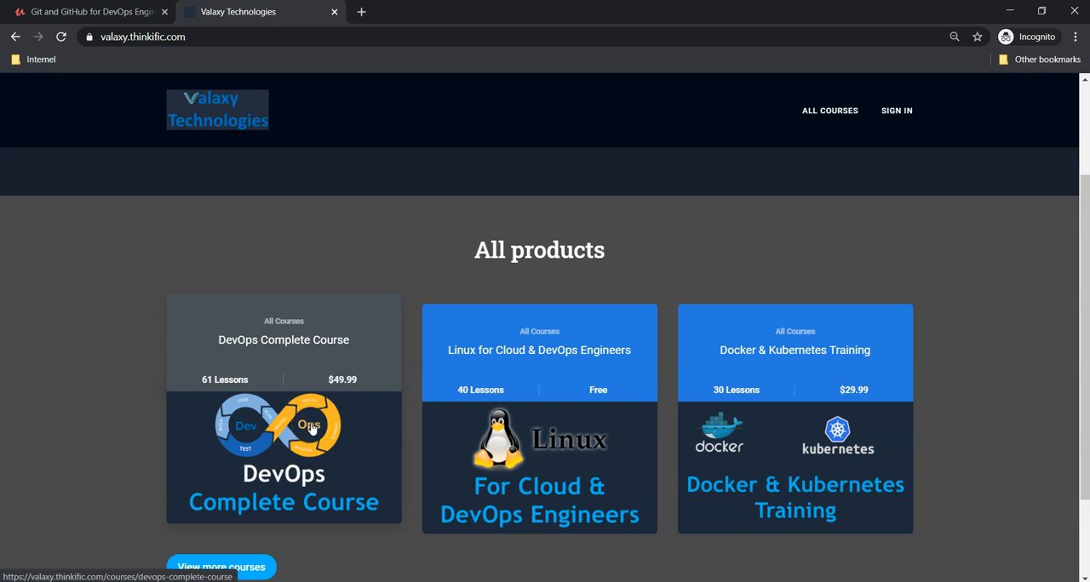
mouse_move(301, 431)
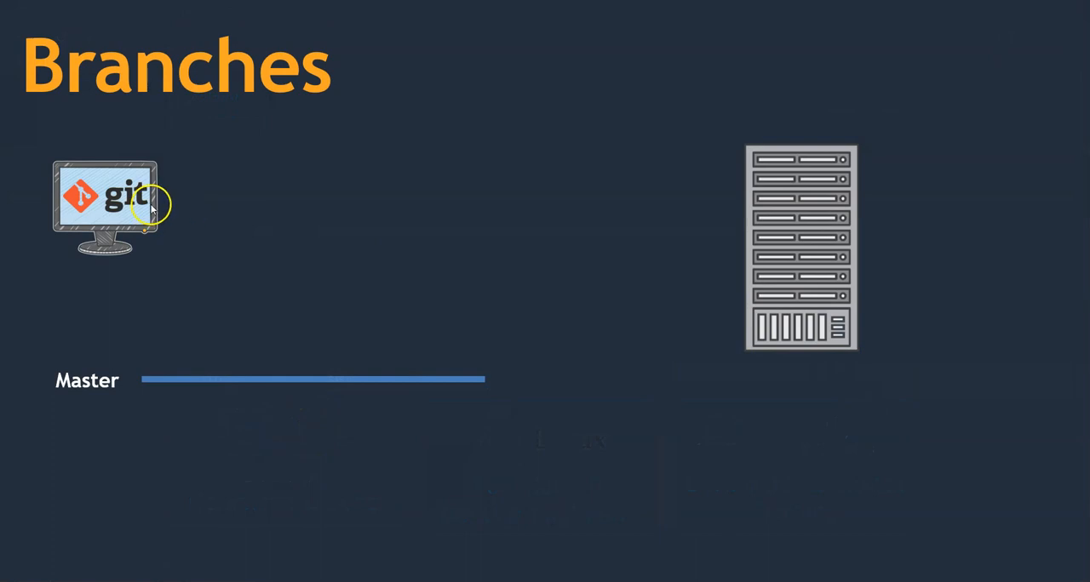
mouse_move(157, 381)
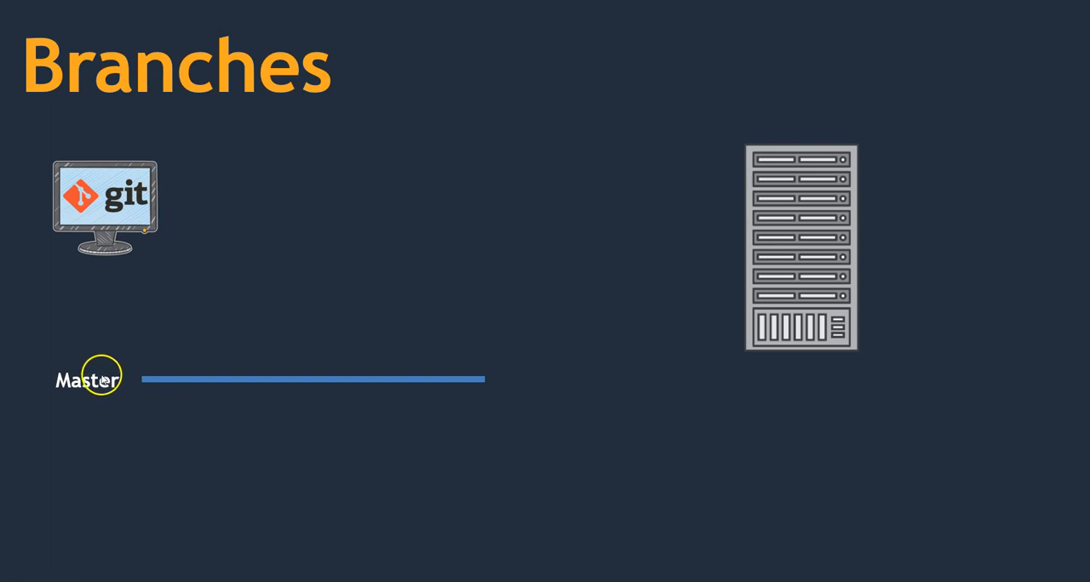
mouse_move(139, 383)
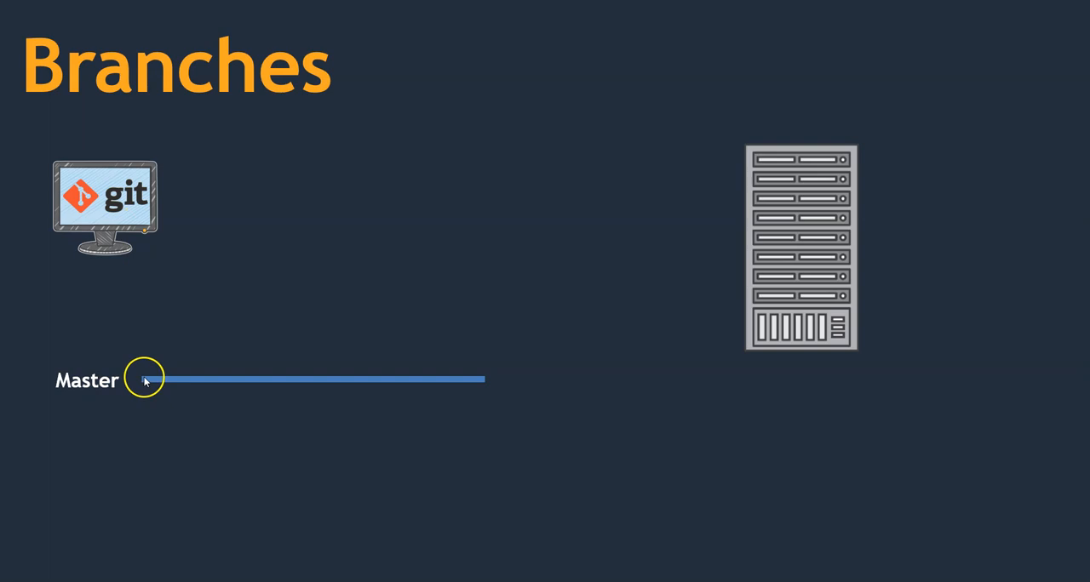
mouse_move(378, 334)
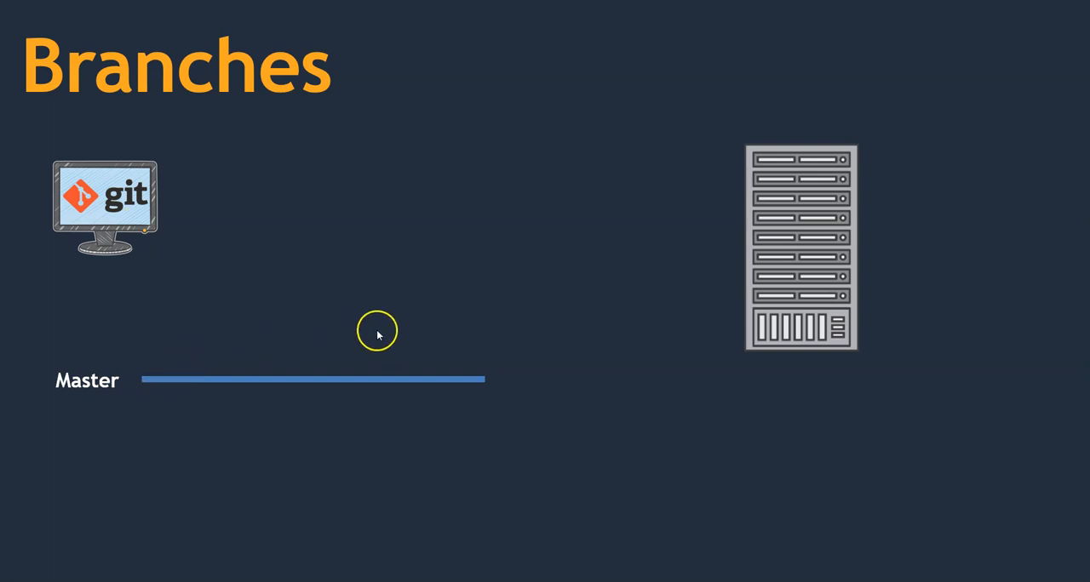
mouse_move(627, 260)
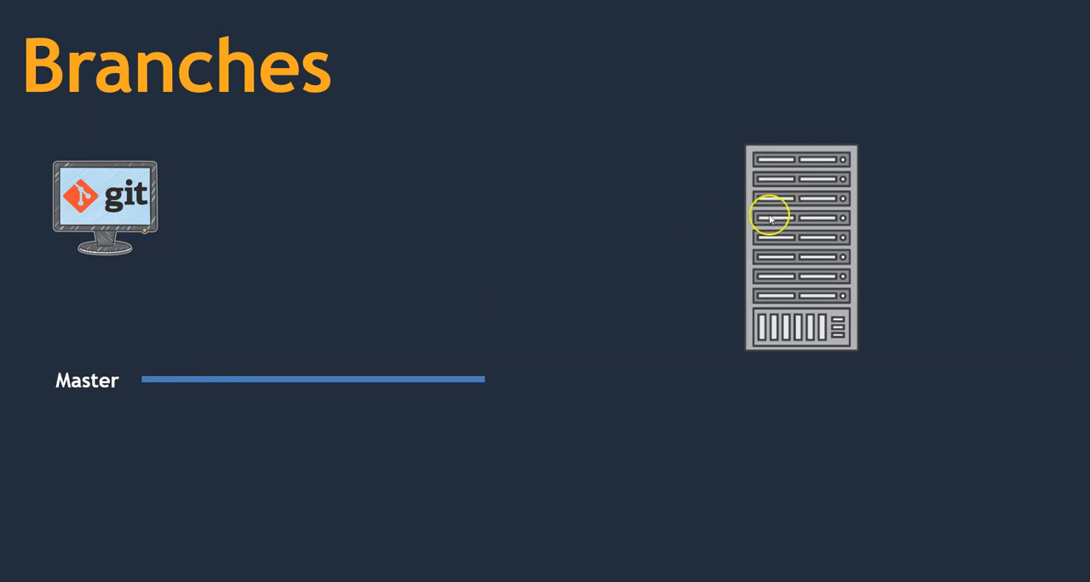
mouse_move(789, 220)
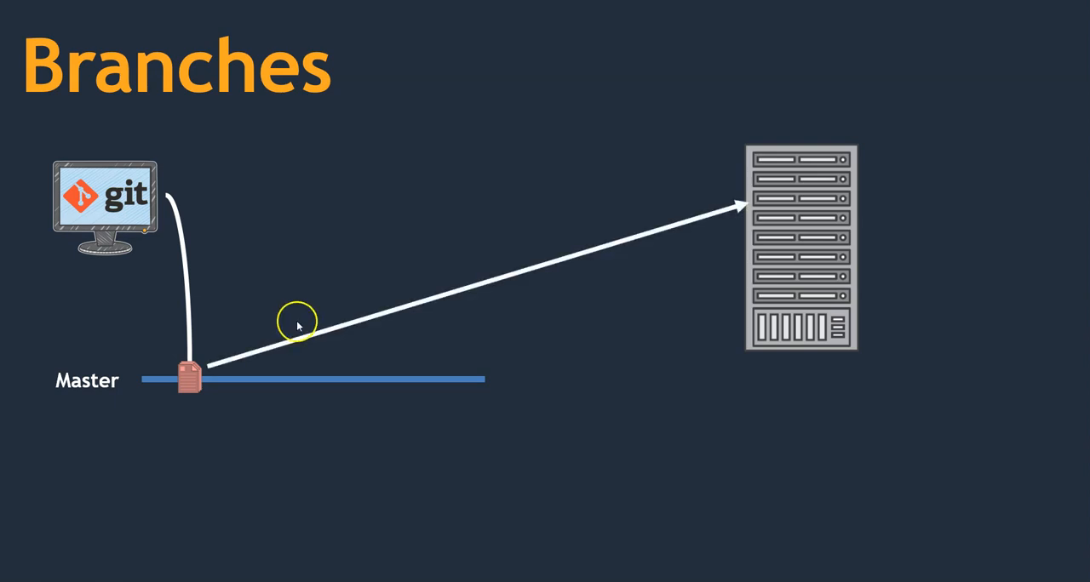
mouse_move(819, 174)
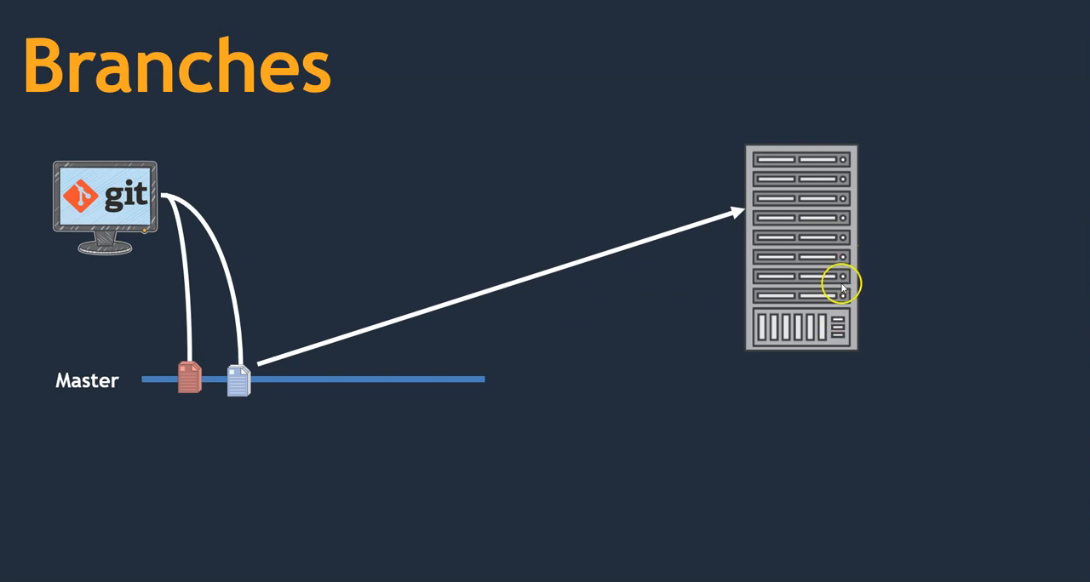
mouse_move(813, 217)
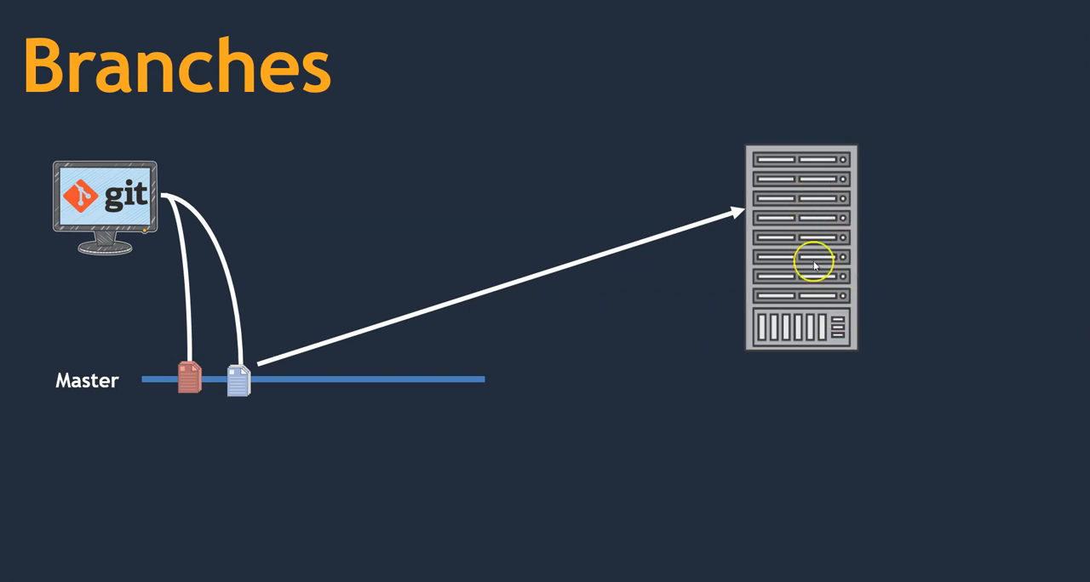
mouse_move(237, 382)
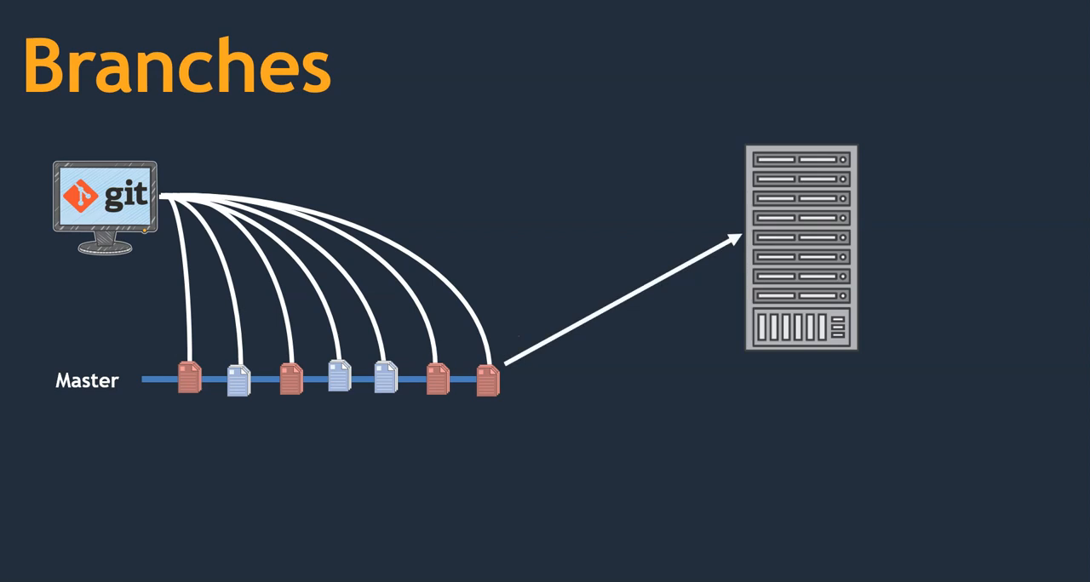
mouse_move(719, 361)
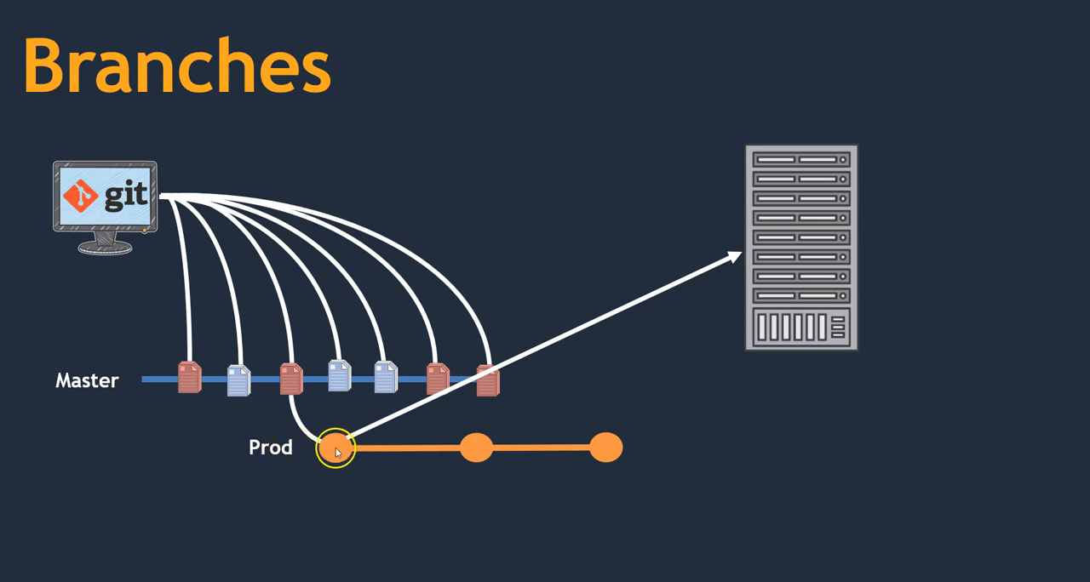
mouse_move(814, 246)
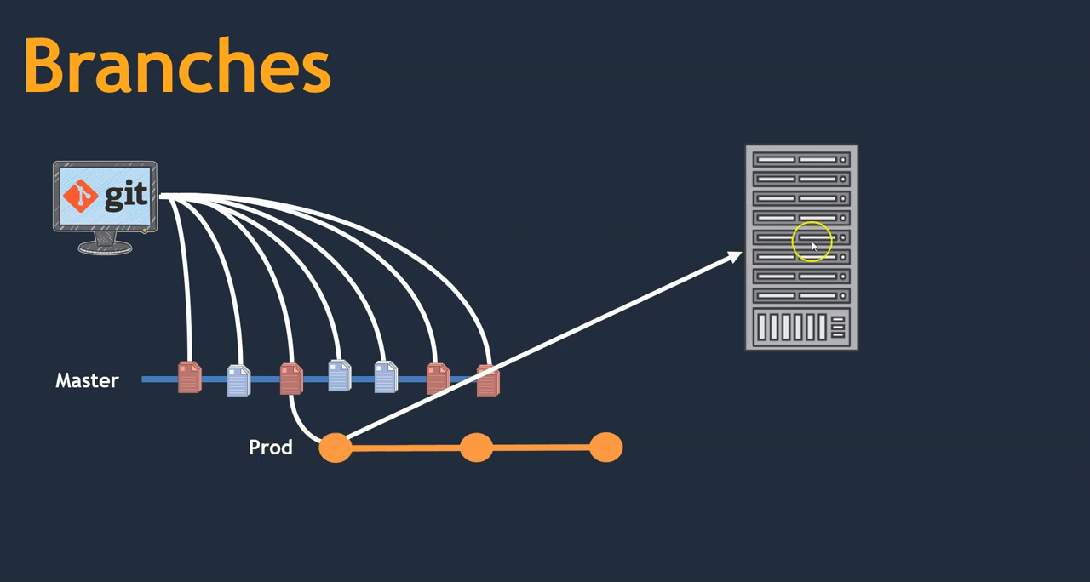
mouse_move(628, 360)
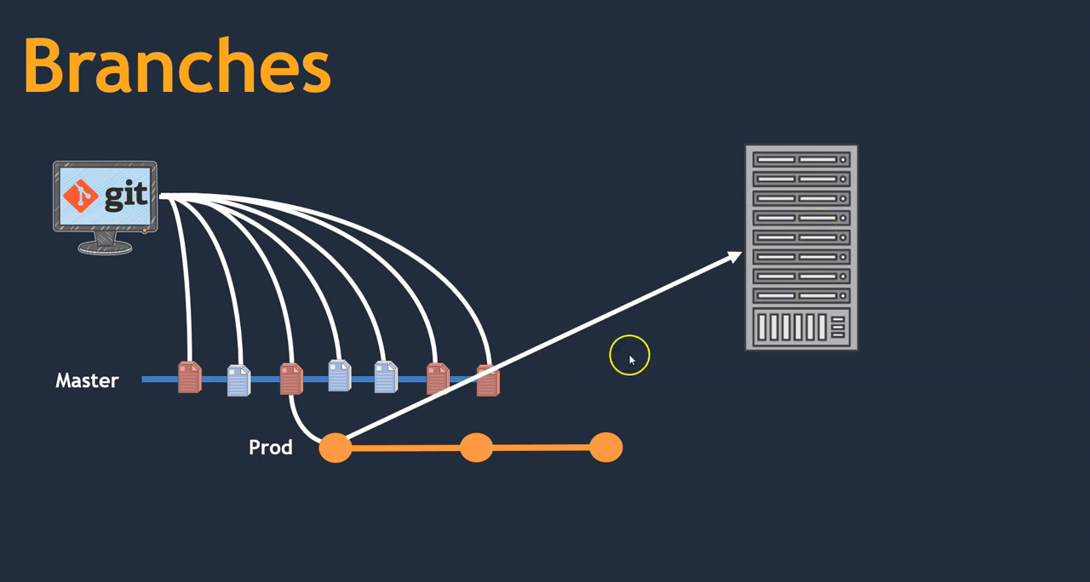
mouse_move(453, 392)
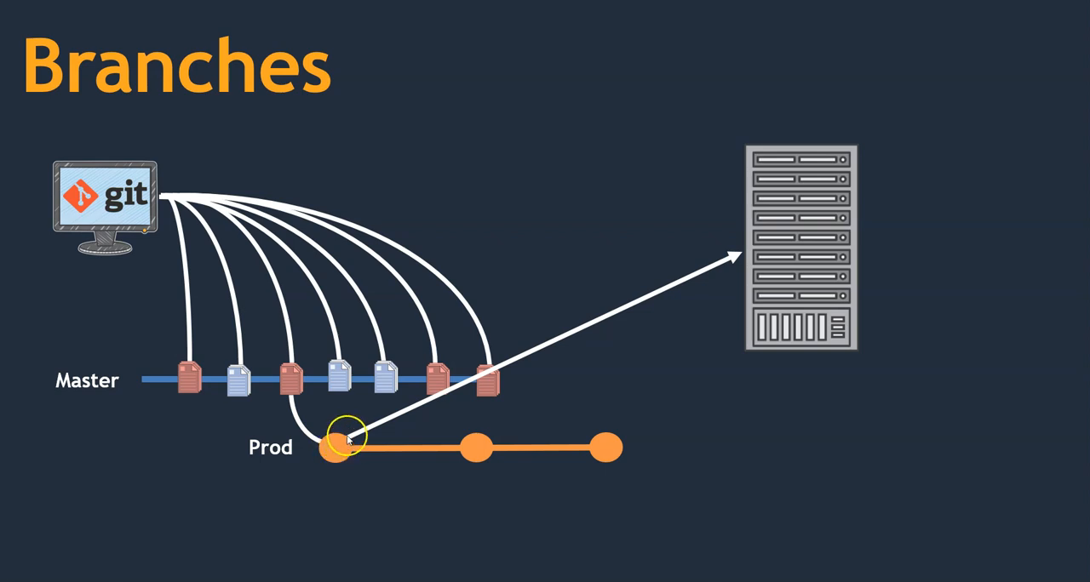
mouse_move(776, 221)
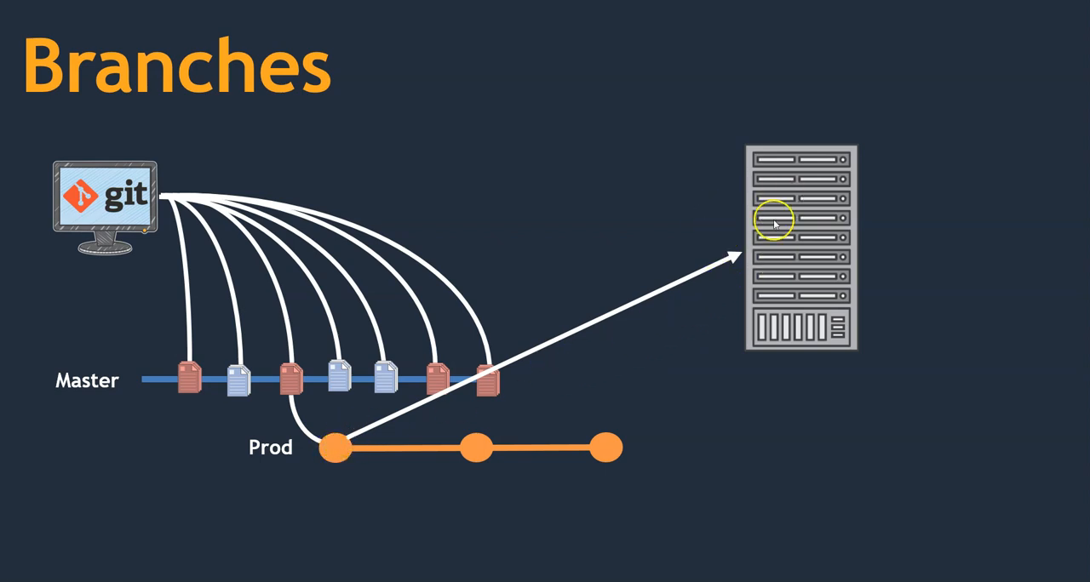
mouse_move(337, 387)
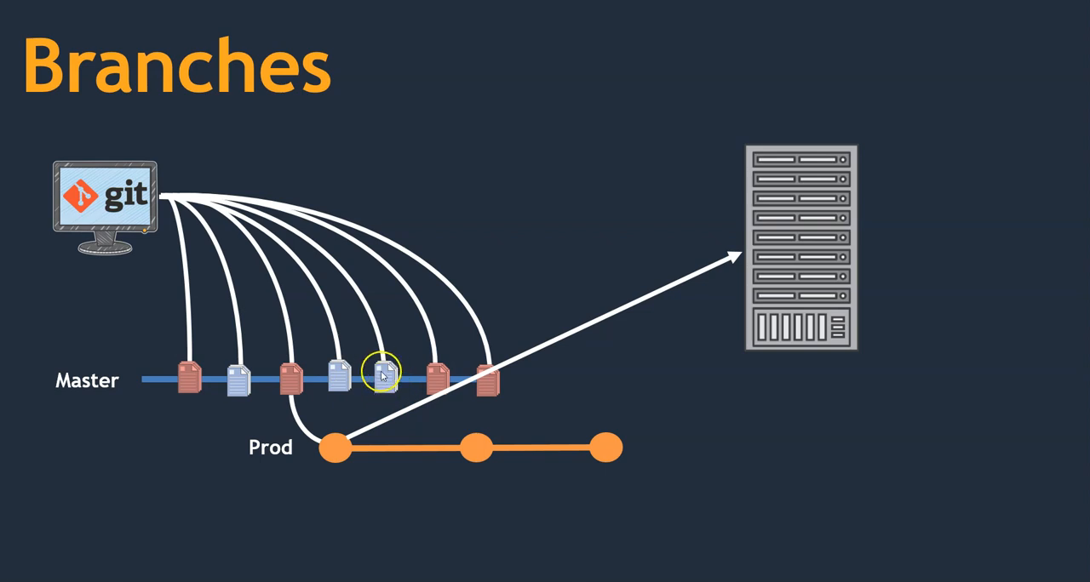
mouse_move(440, 381)
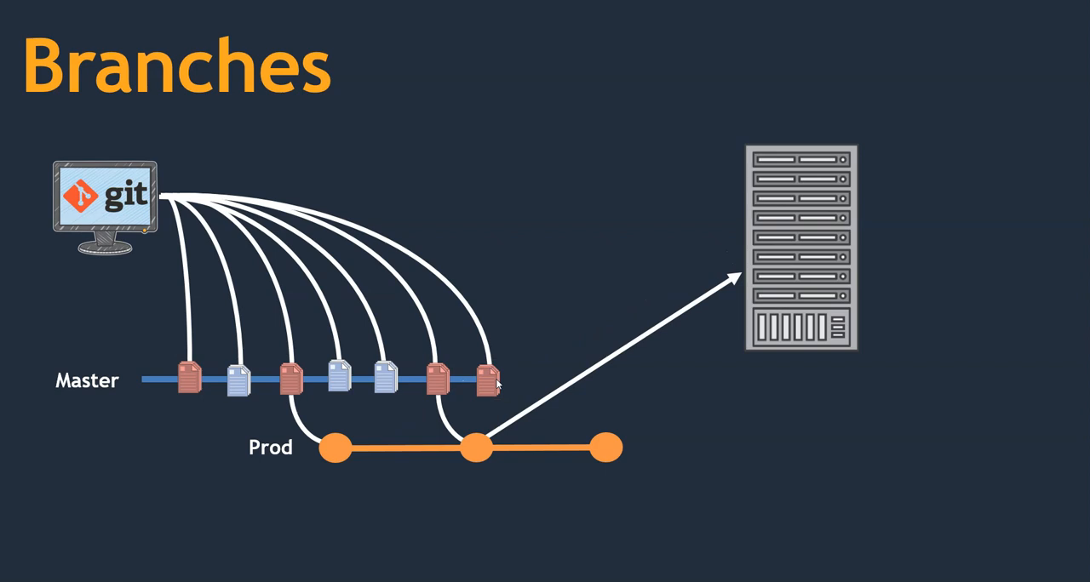
mouse_move(806, 265)
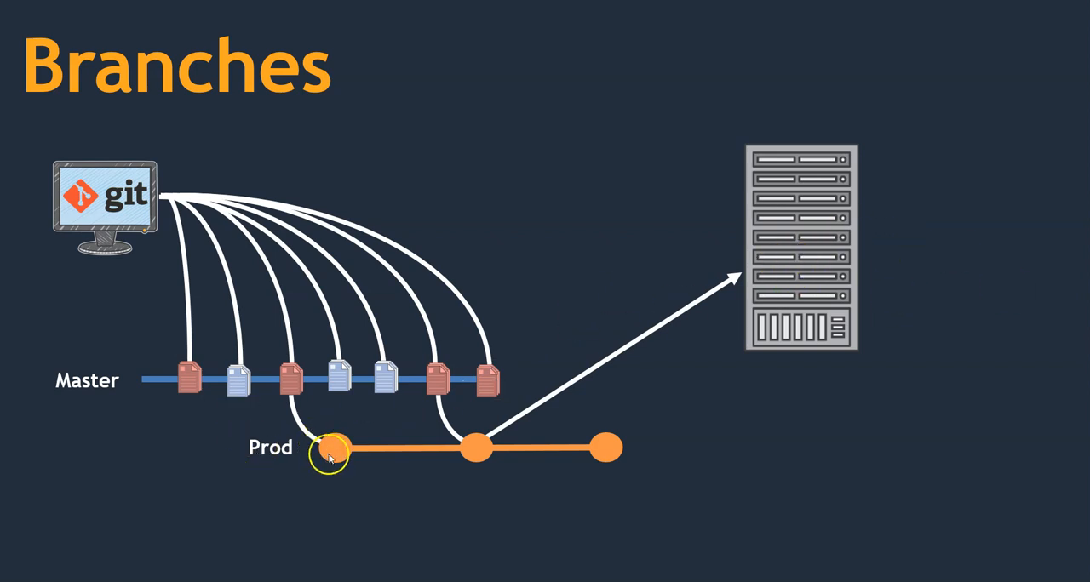
mouse_move(483, 451)
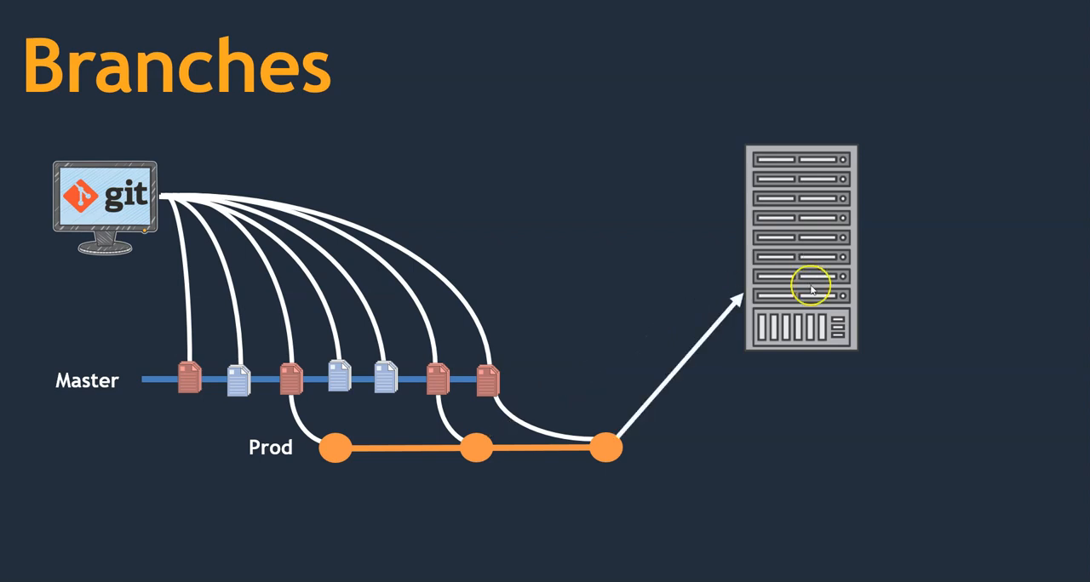
mouse_move(809, 289)
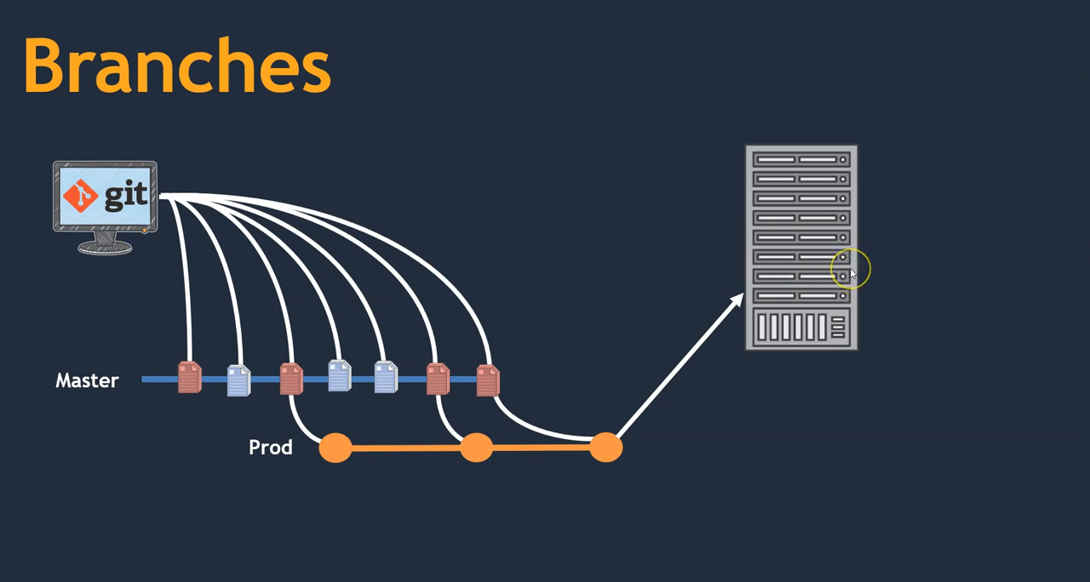
mouse_move(853, 250)
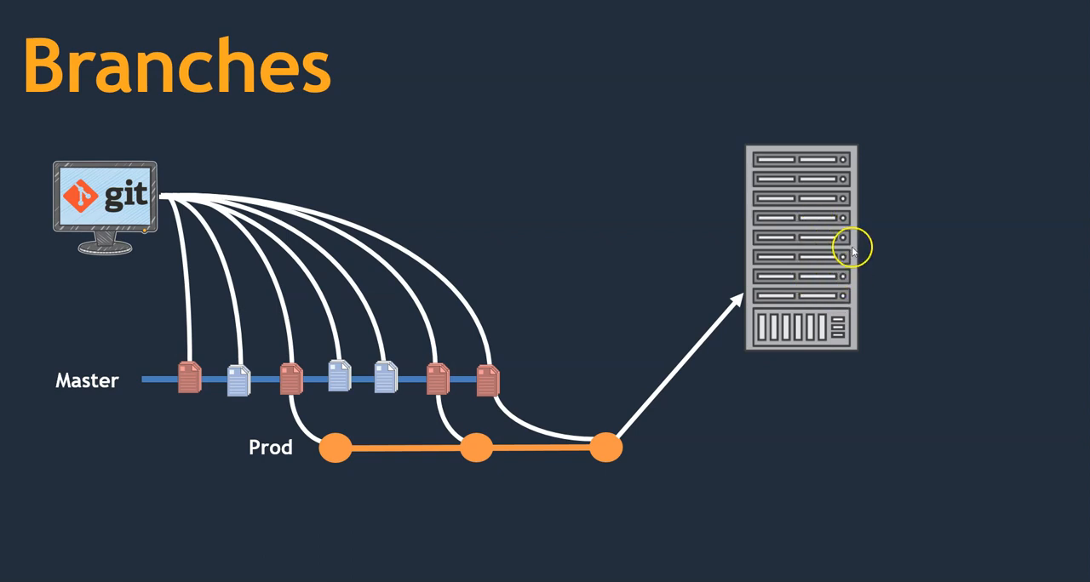
mouse_move(842, 241)
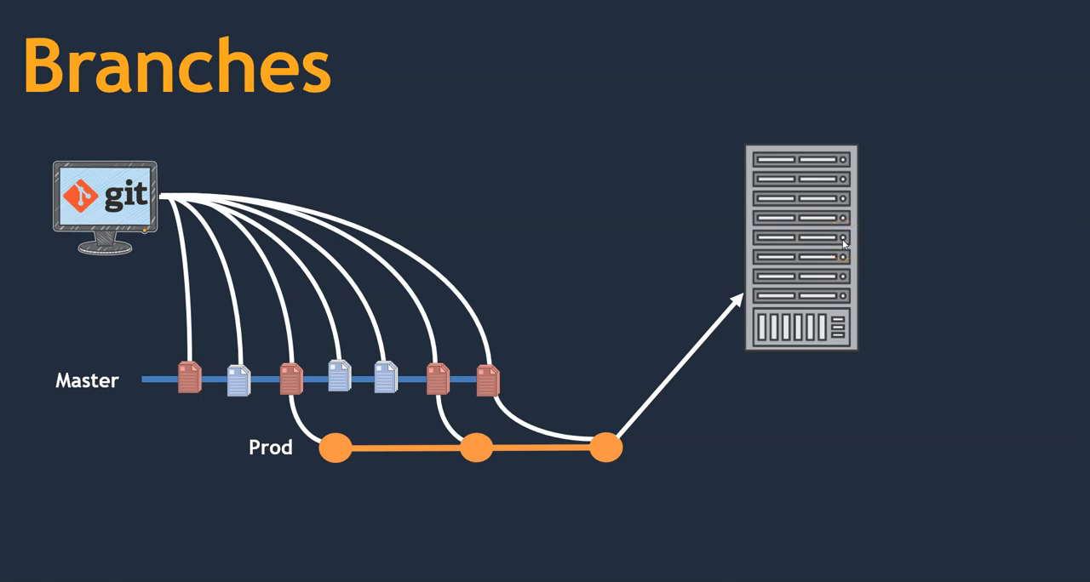
mouse_move(843, 243)
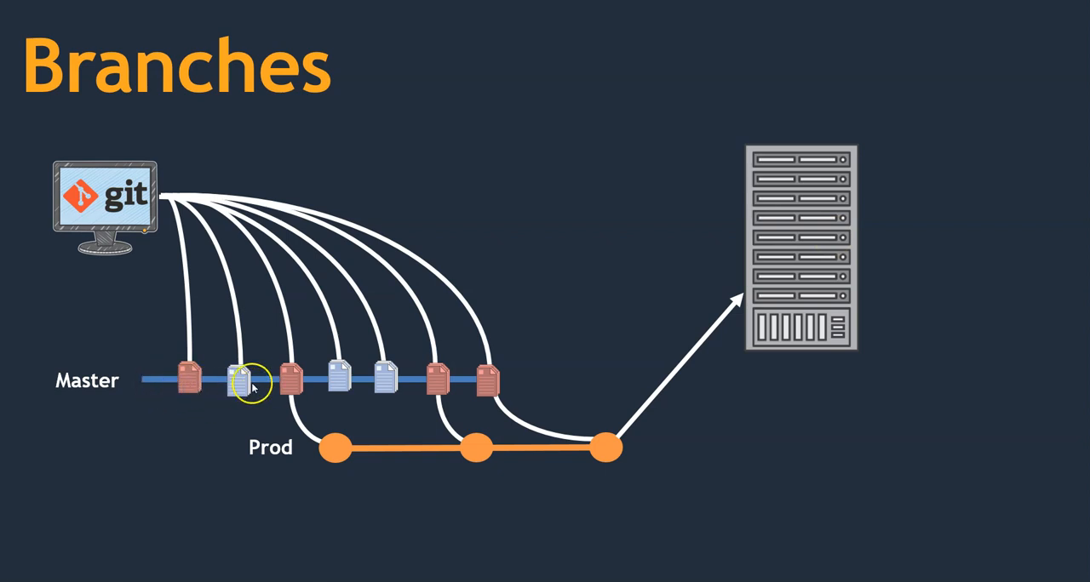
mouse_move(877, 211)
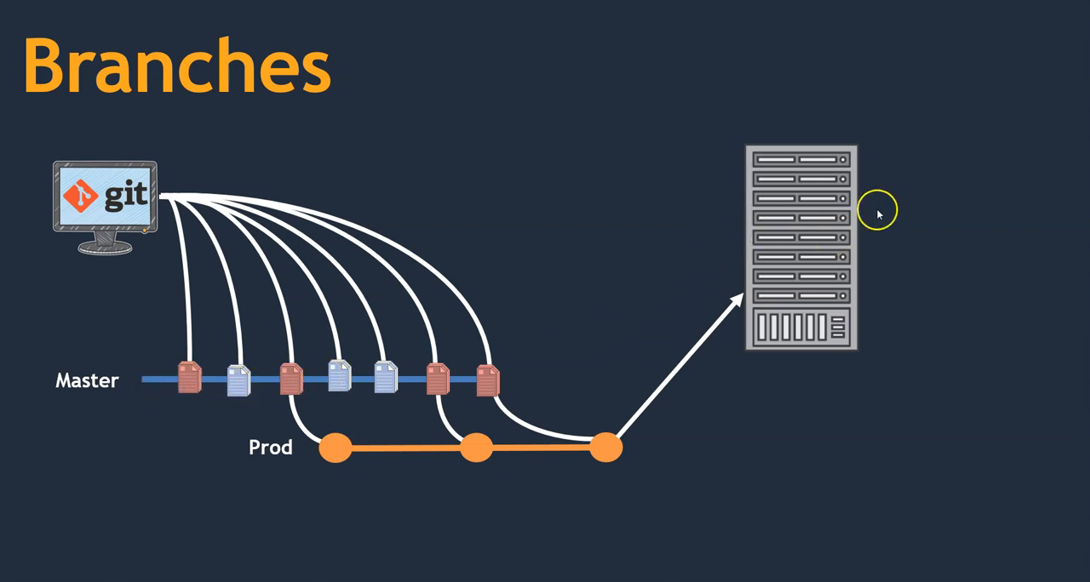
mouse_move(794, 216)
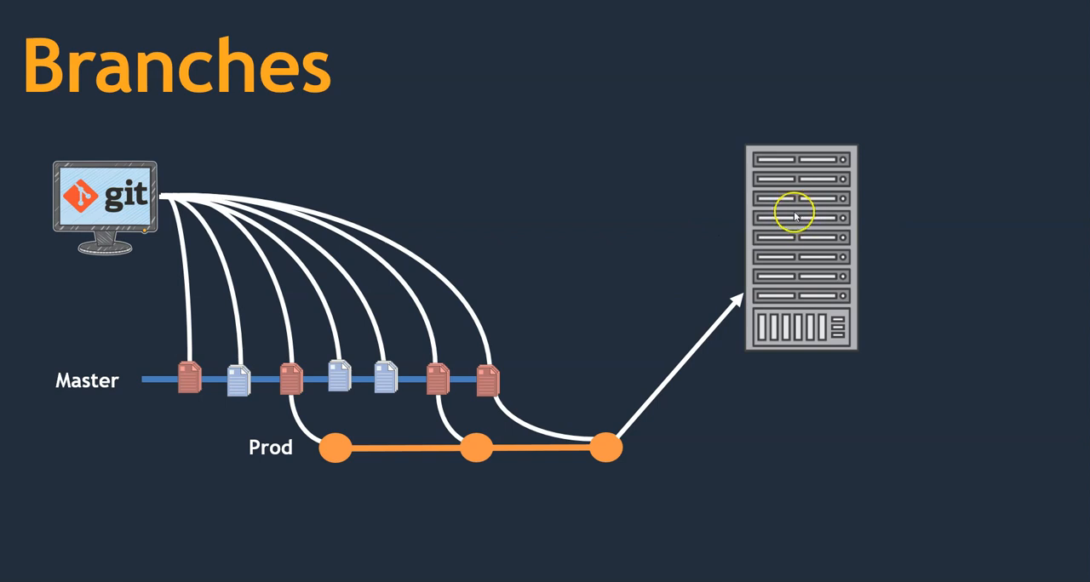
mouse_move(265, 480)
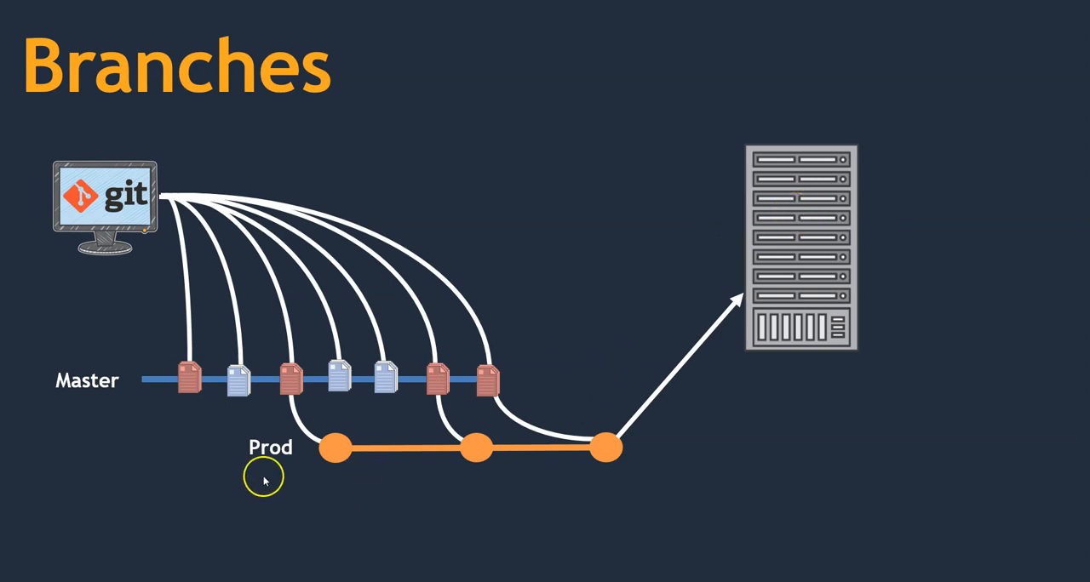
mouse_move(745, 273)
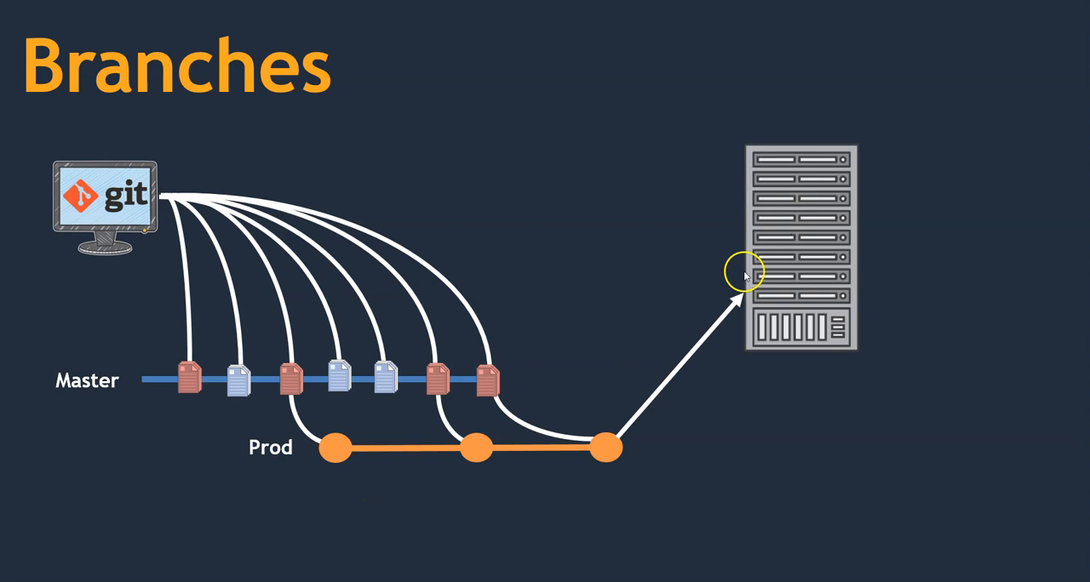
mouse_move(464, 458)
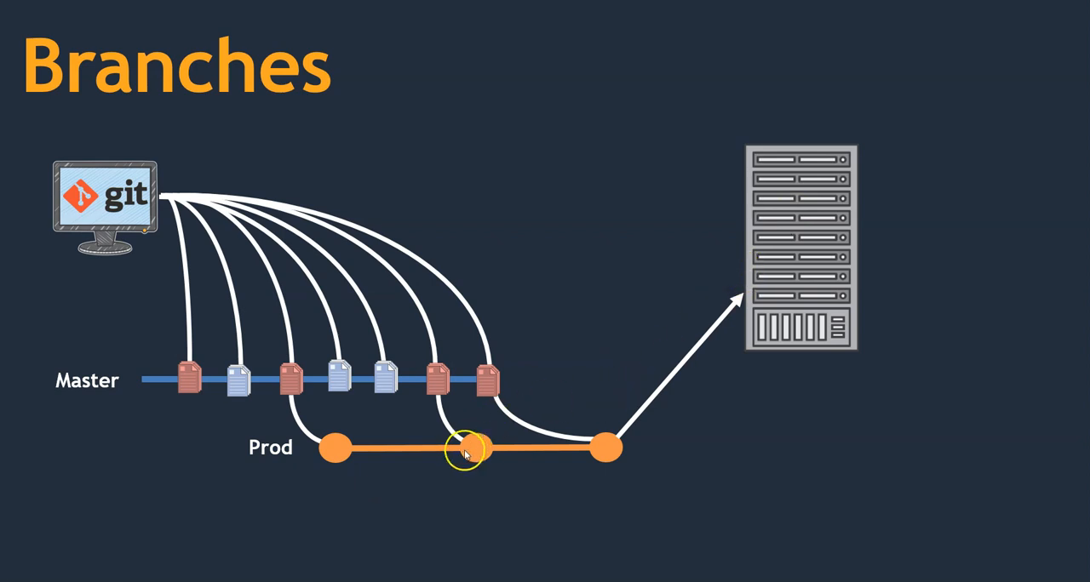
mouse_move(729, 318)
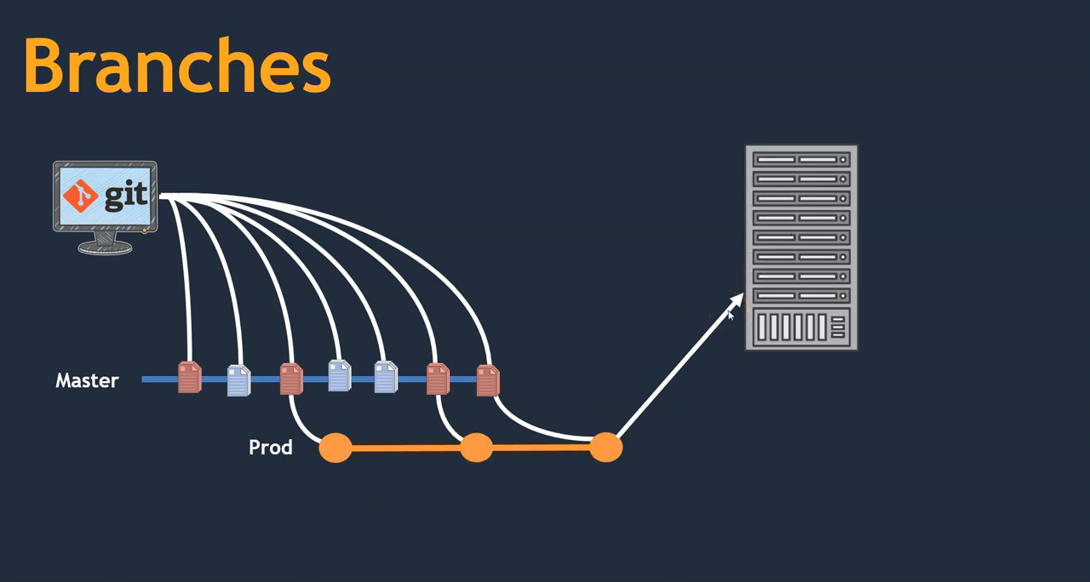
mouse_move(729, 318)
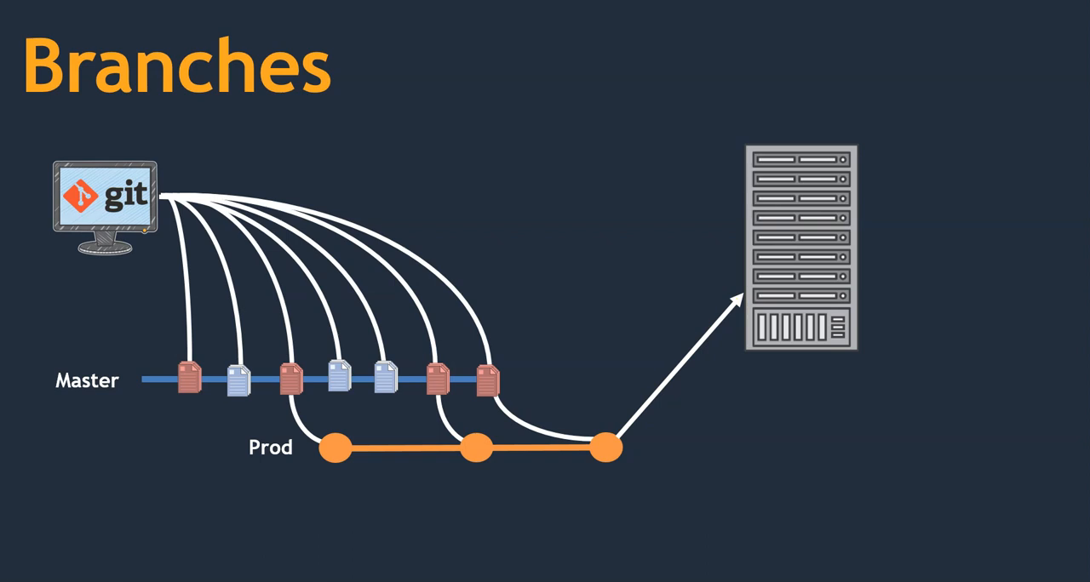